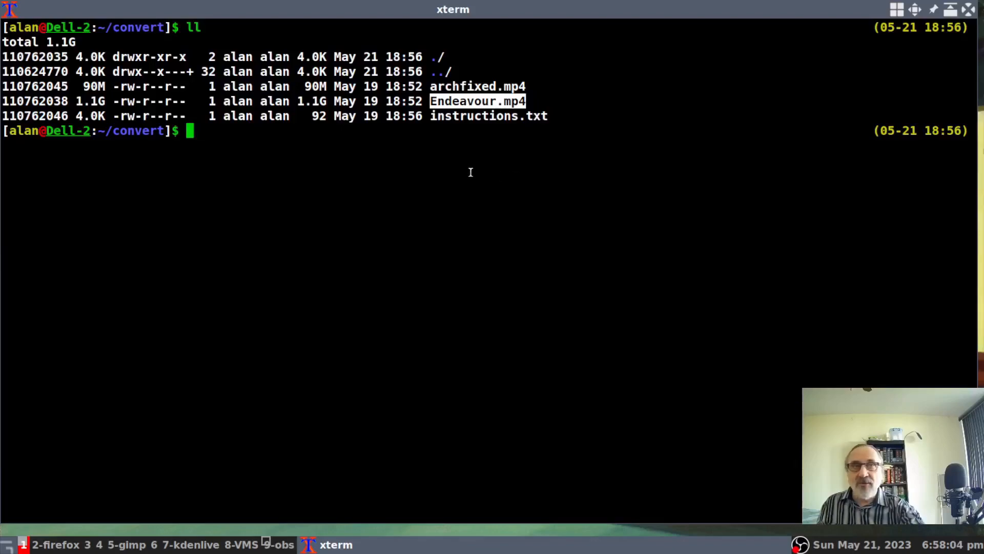
mouse_move(366, 147)
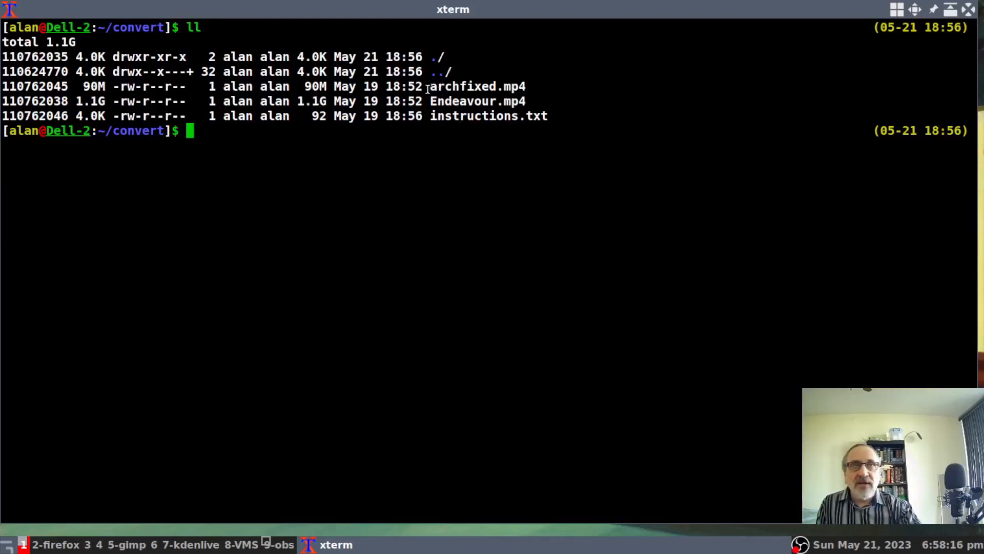
Highlight archfixed.mp4 and a file size, then briefly play Endeavour.mp4 in mpv and quit.
double_click(468, 87)
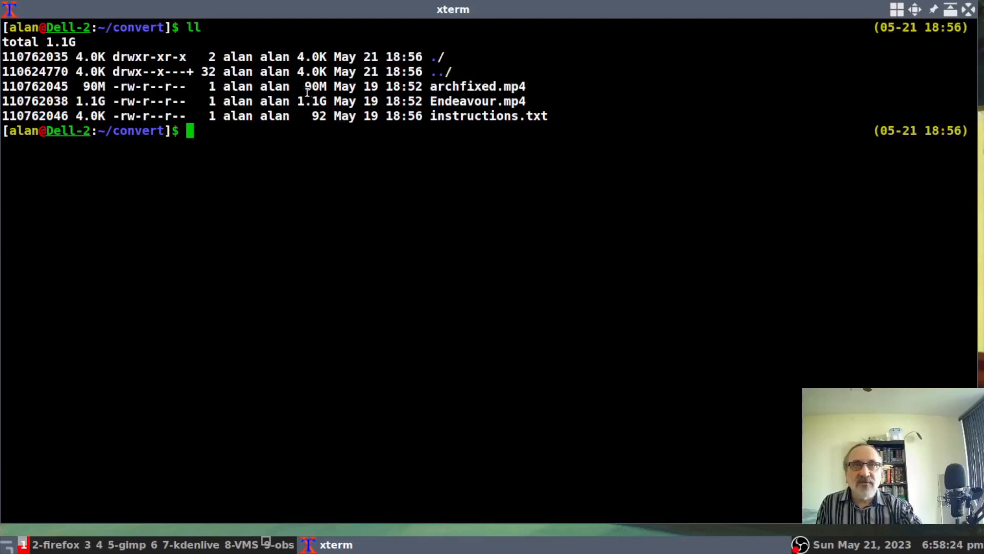
double_click(314, 86)
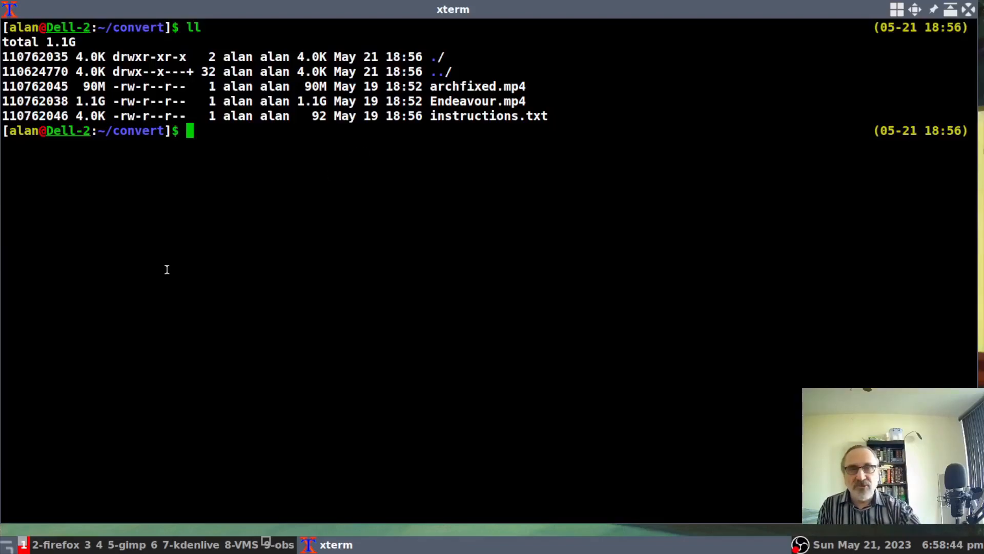
type("mpv Endeavour.mp4")
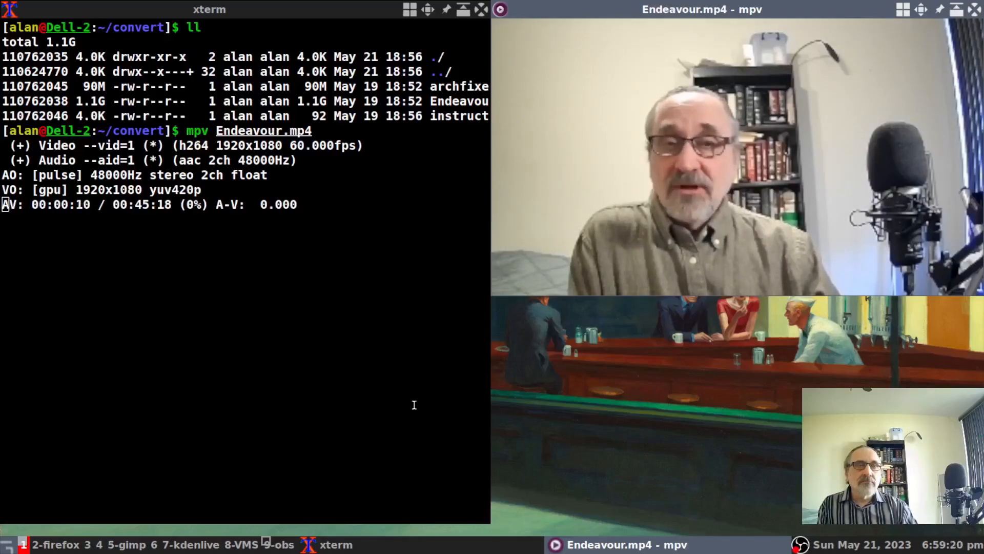
key("q")
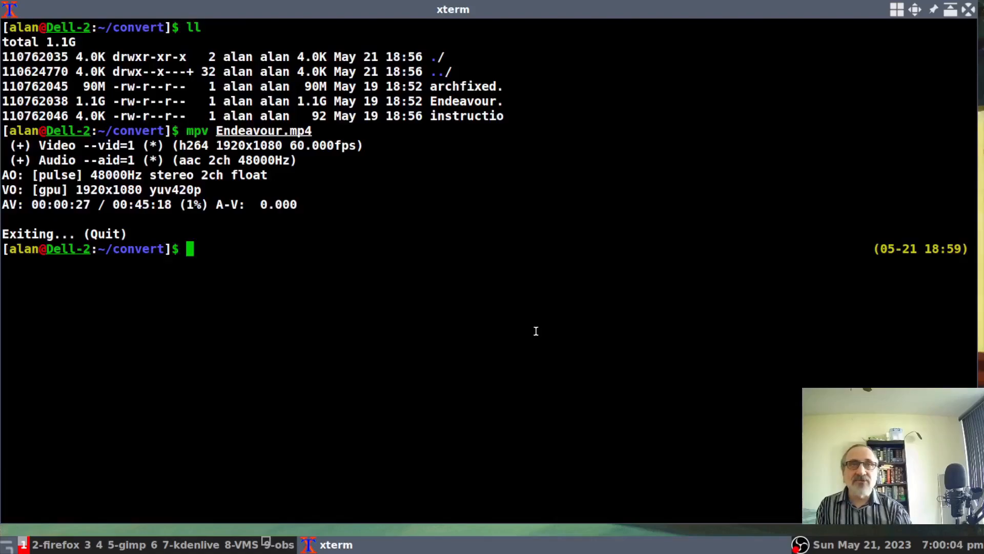
mouse_move(624, 163)
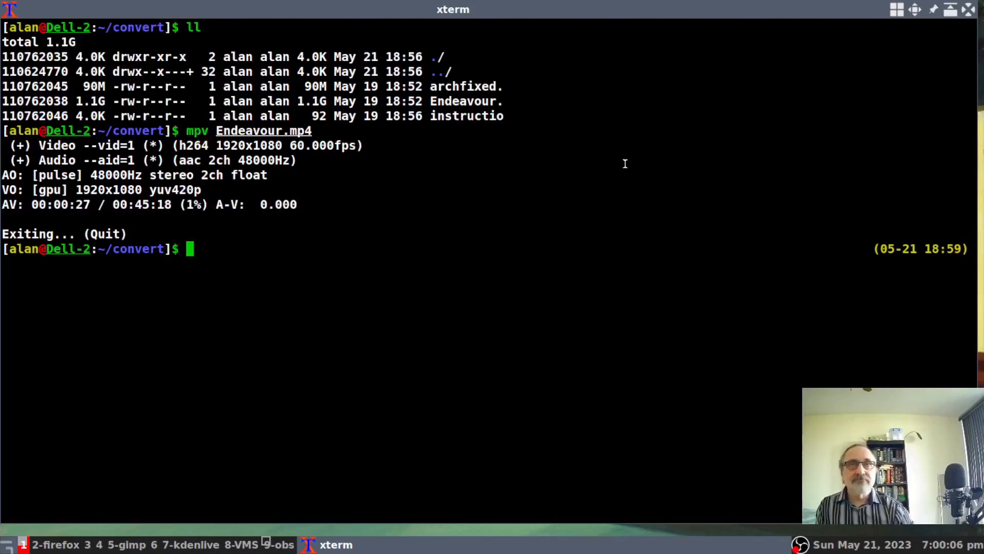
Display instructions.txt, then run 'ffmpeg -i Endeavour.mp4 Endeavour.mp3', fixing typos along the way.
type("cat")
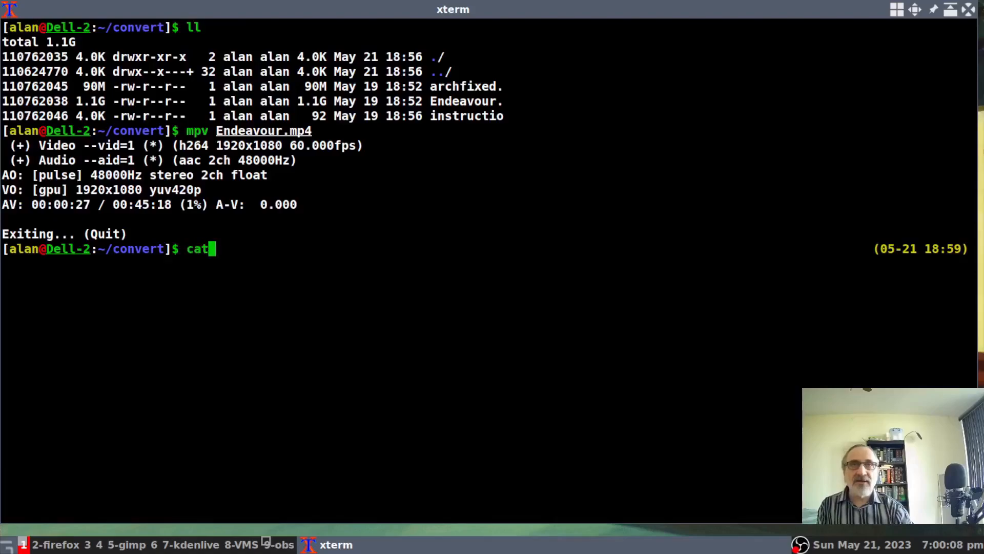
type("instructions.txt")
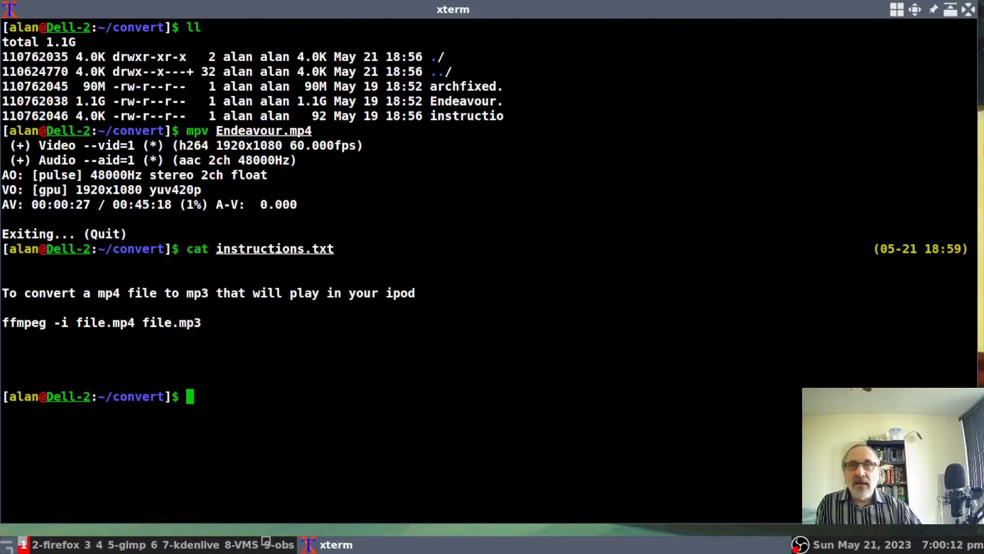
type("ff")
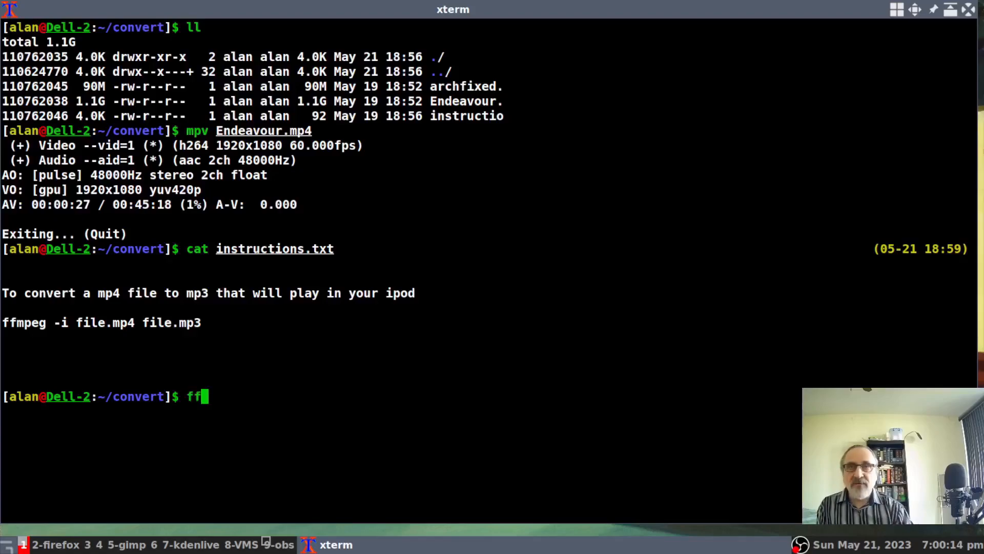
type("mpet")
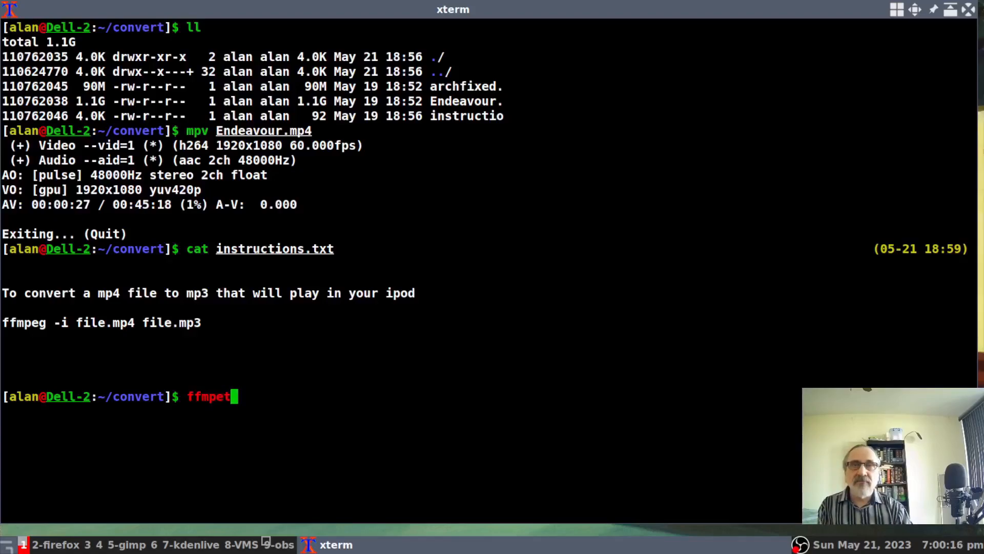
key("BackSpace")
type("g -i")
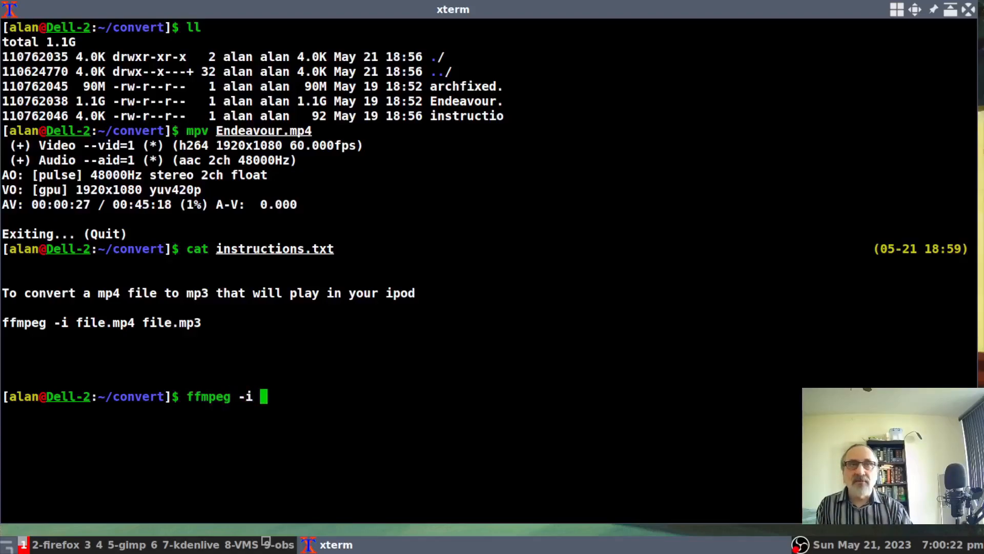
type("Endeavour.mp4")
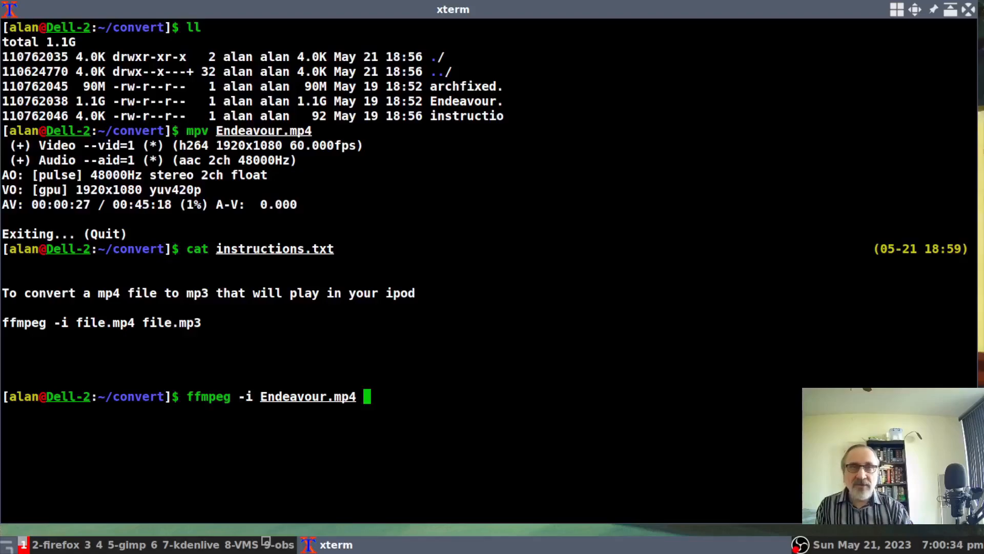
type("end")
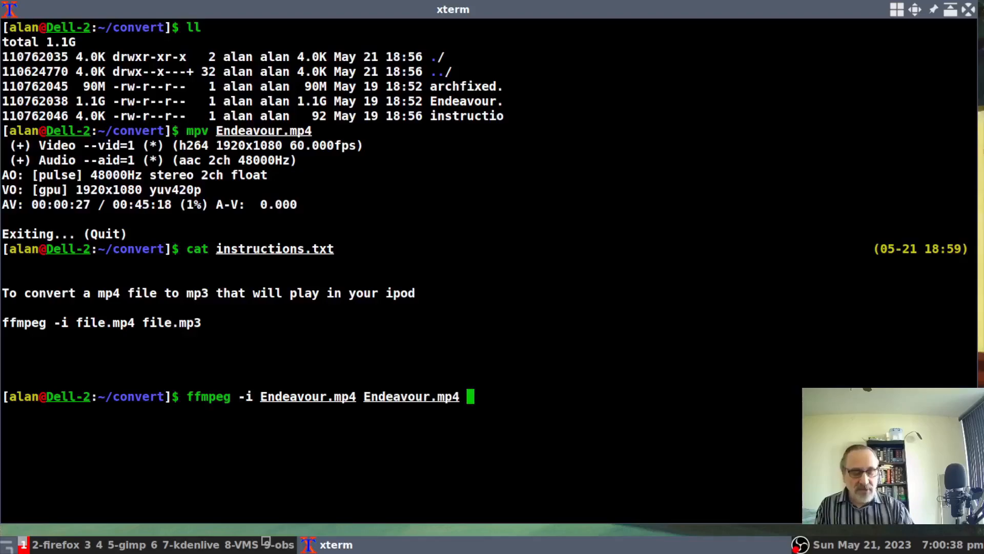
key("BackSpace")
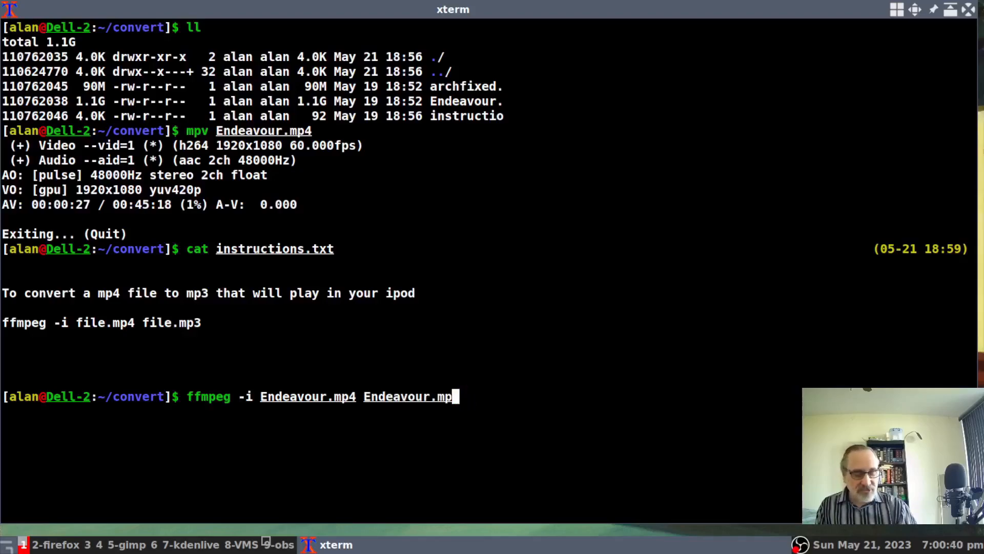
type("3")
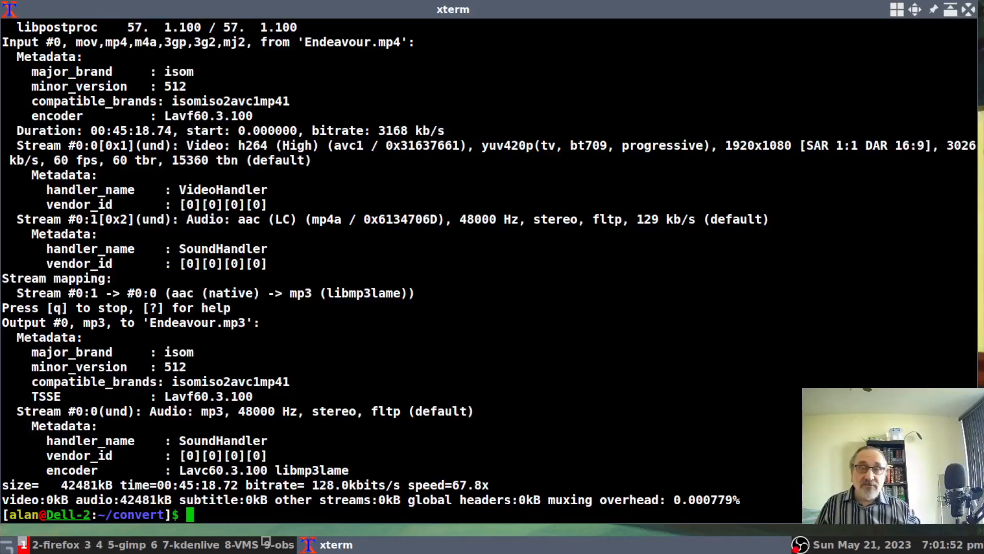
Run 'll', highlight the 42M size of Endeavour.mp3, and play it with mpv.
type("ll")
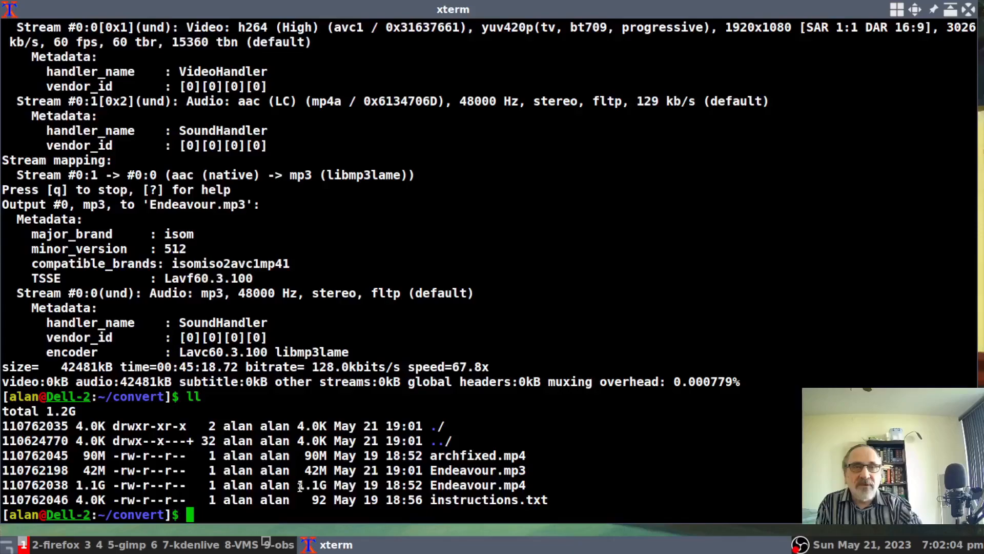
double_click(311, 485)
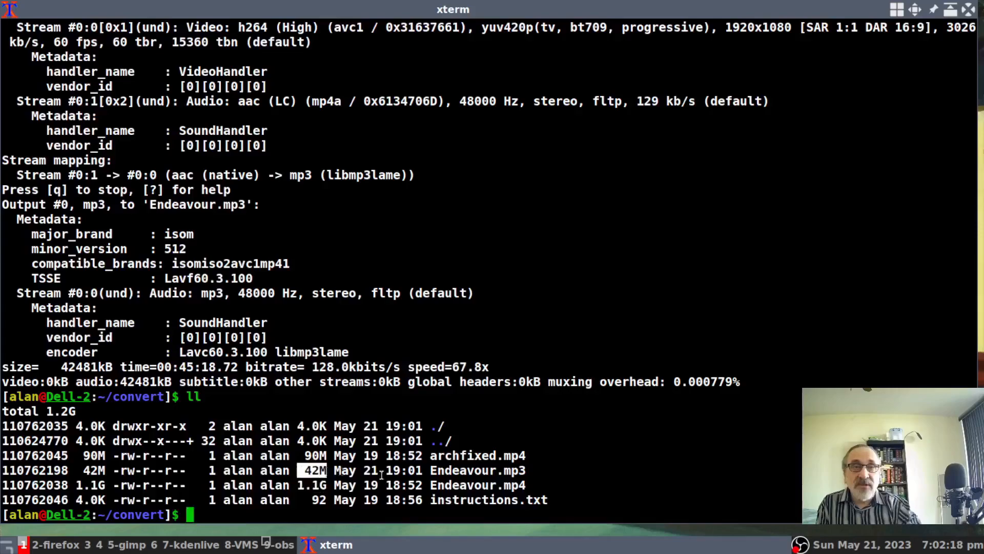
mouse_move(646, 469)
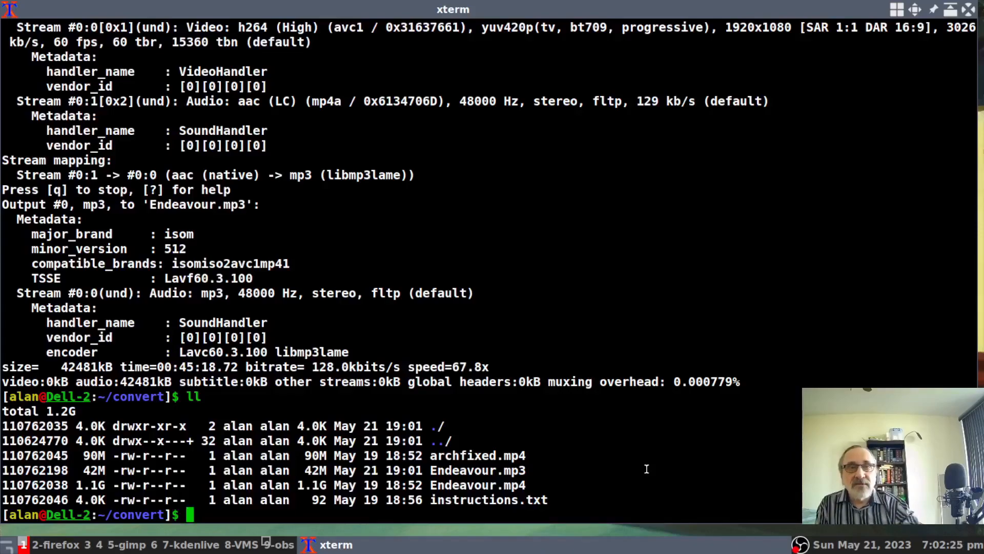
type("mpv Endeavour.mp3")
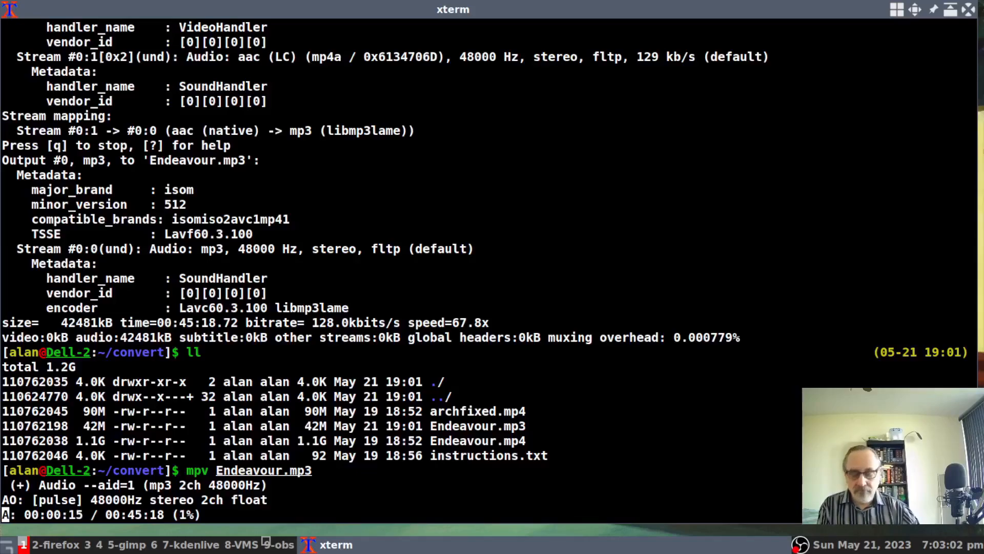
Quit the Endeavour.mp3 playback and display instructions.txt again with cat.
key("q")
type("mpv archfixed.mp4")
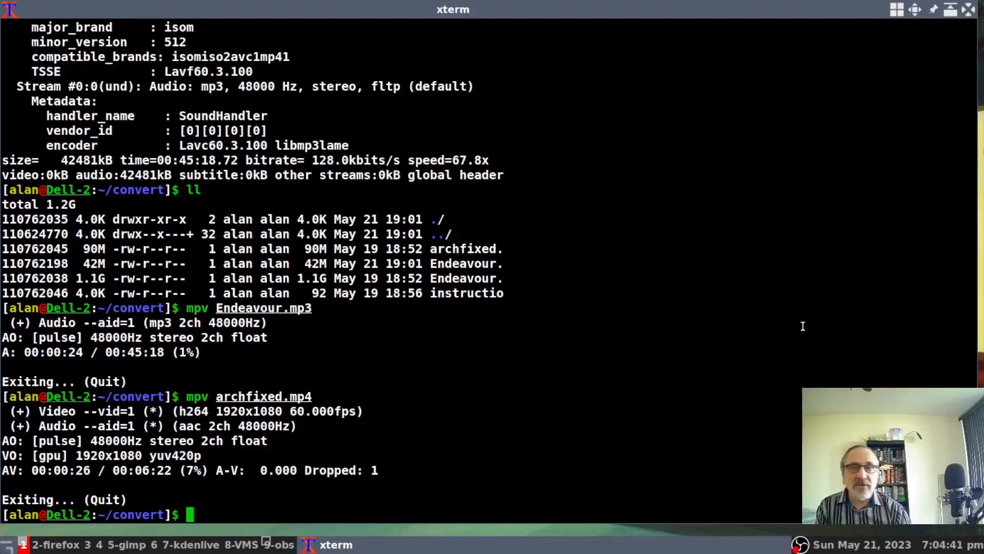
type("cat instructions.txt")
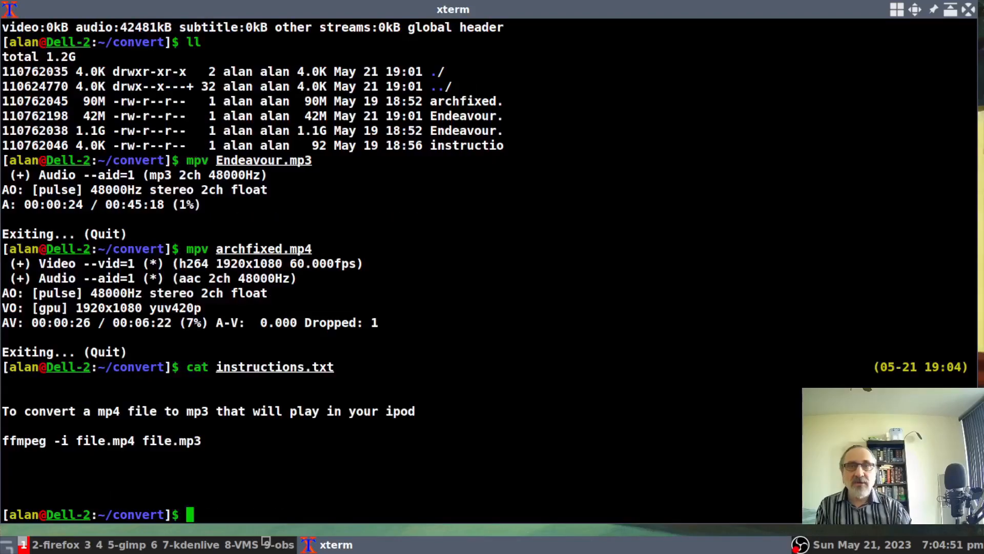
Run 'ffmpeg -i archfixed.mp4 archfixed.mp3' to produce the mp3 file.
type("ffmpeg -")
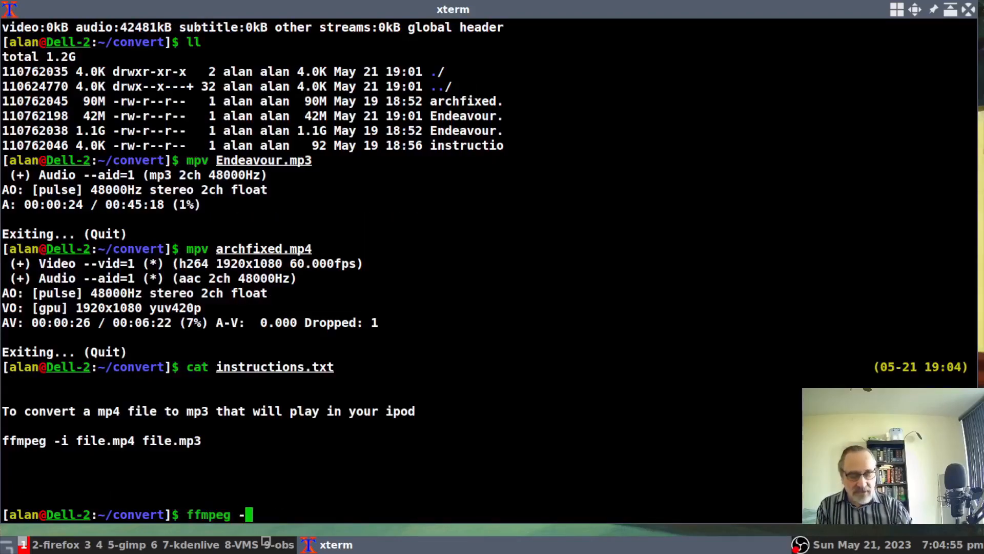
type("i")
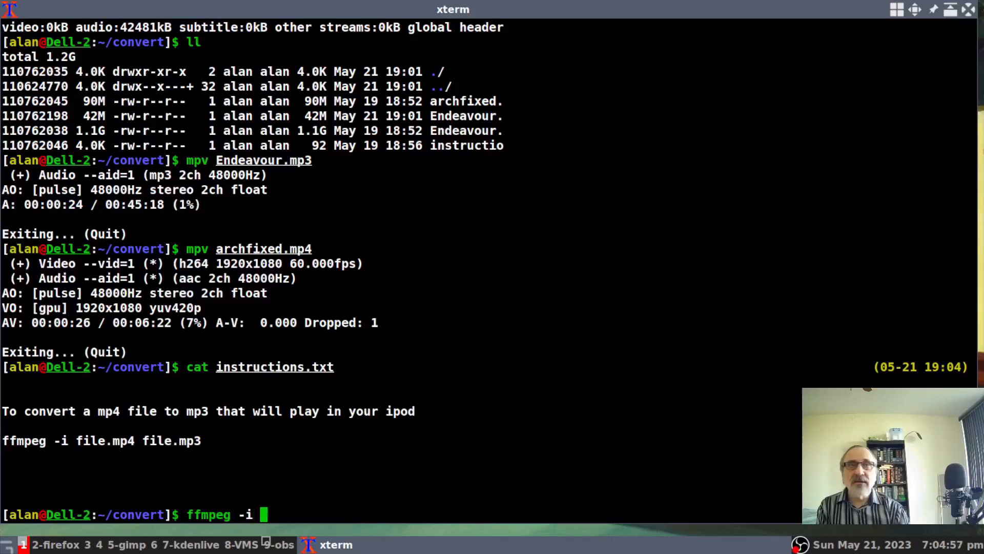
type("archfixed.mp4")
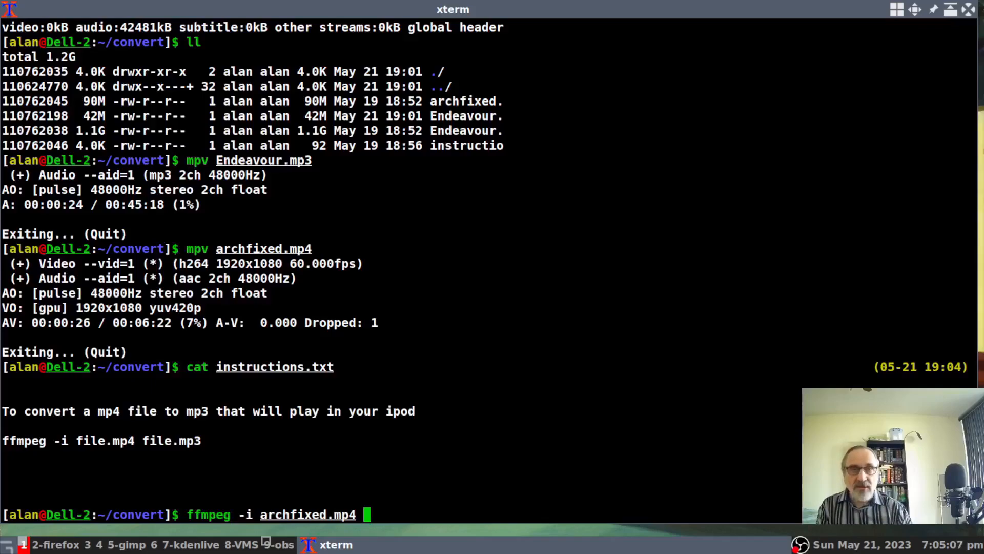
type("archfixed.mp4")
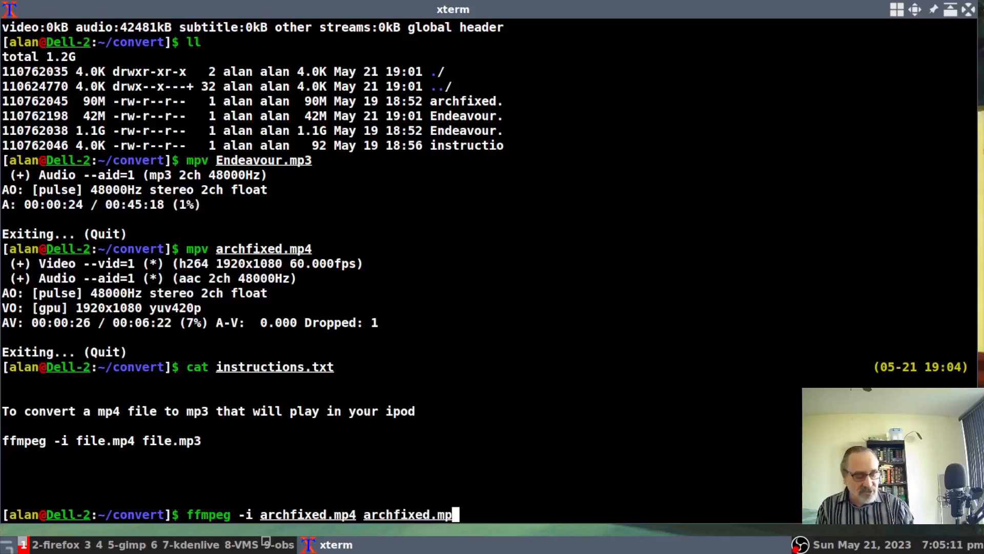
type("3")
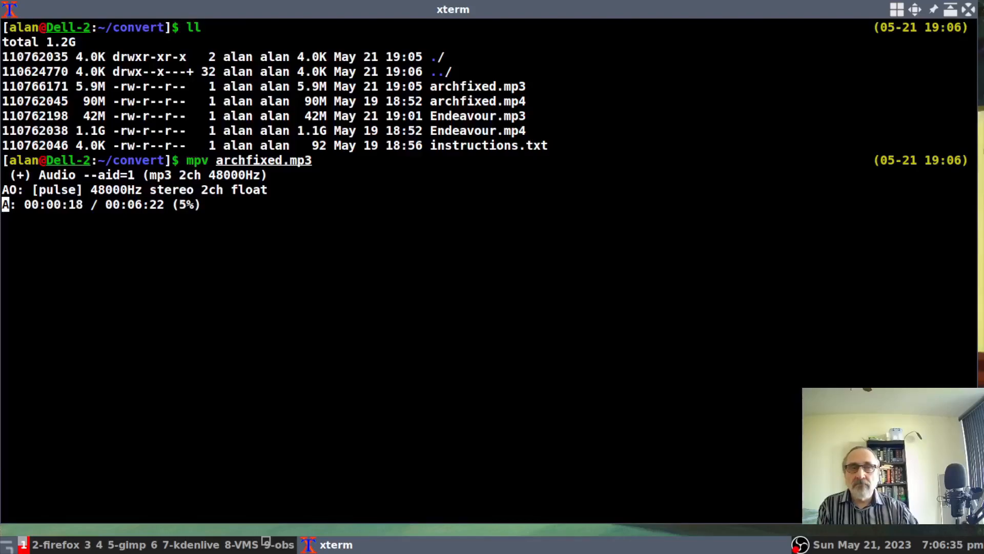
Quit archfixed.mp3 playback and highlight the 90M size of archfixed.mp4.
key("q")
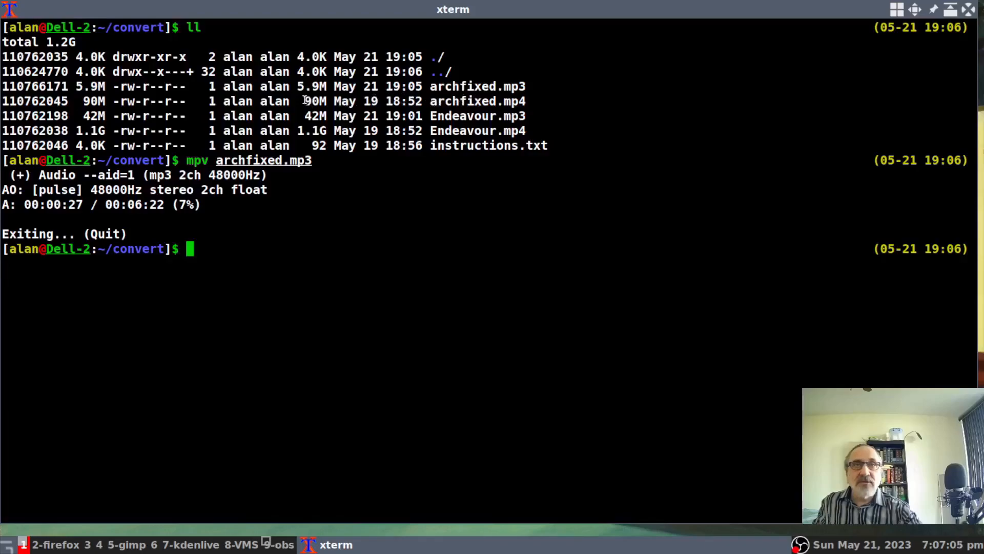
double_click(314, 101)
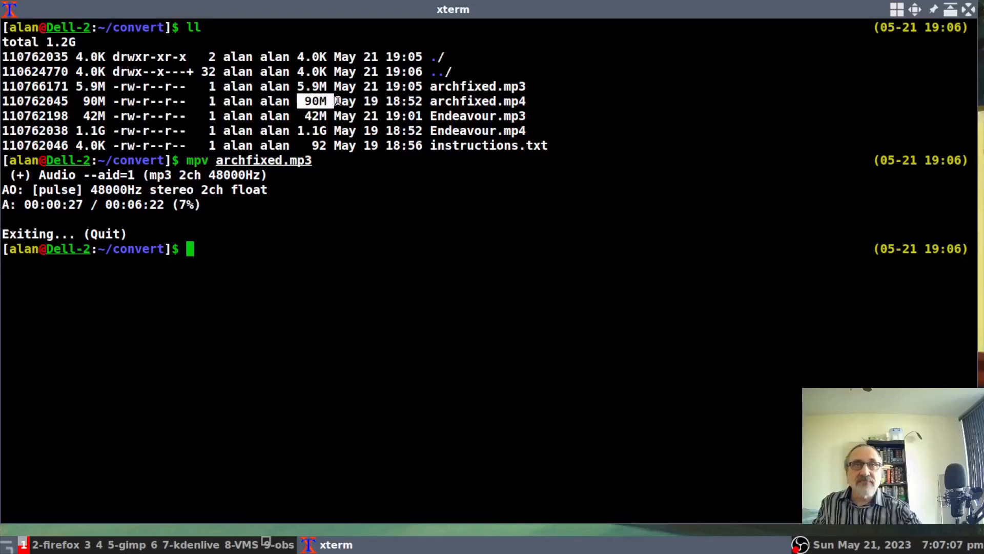